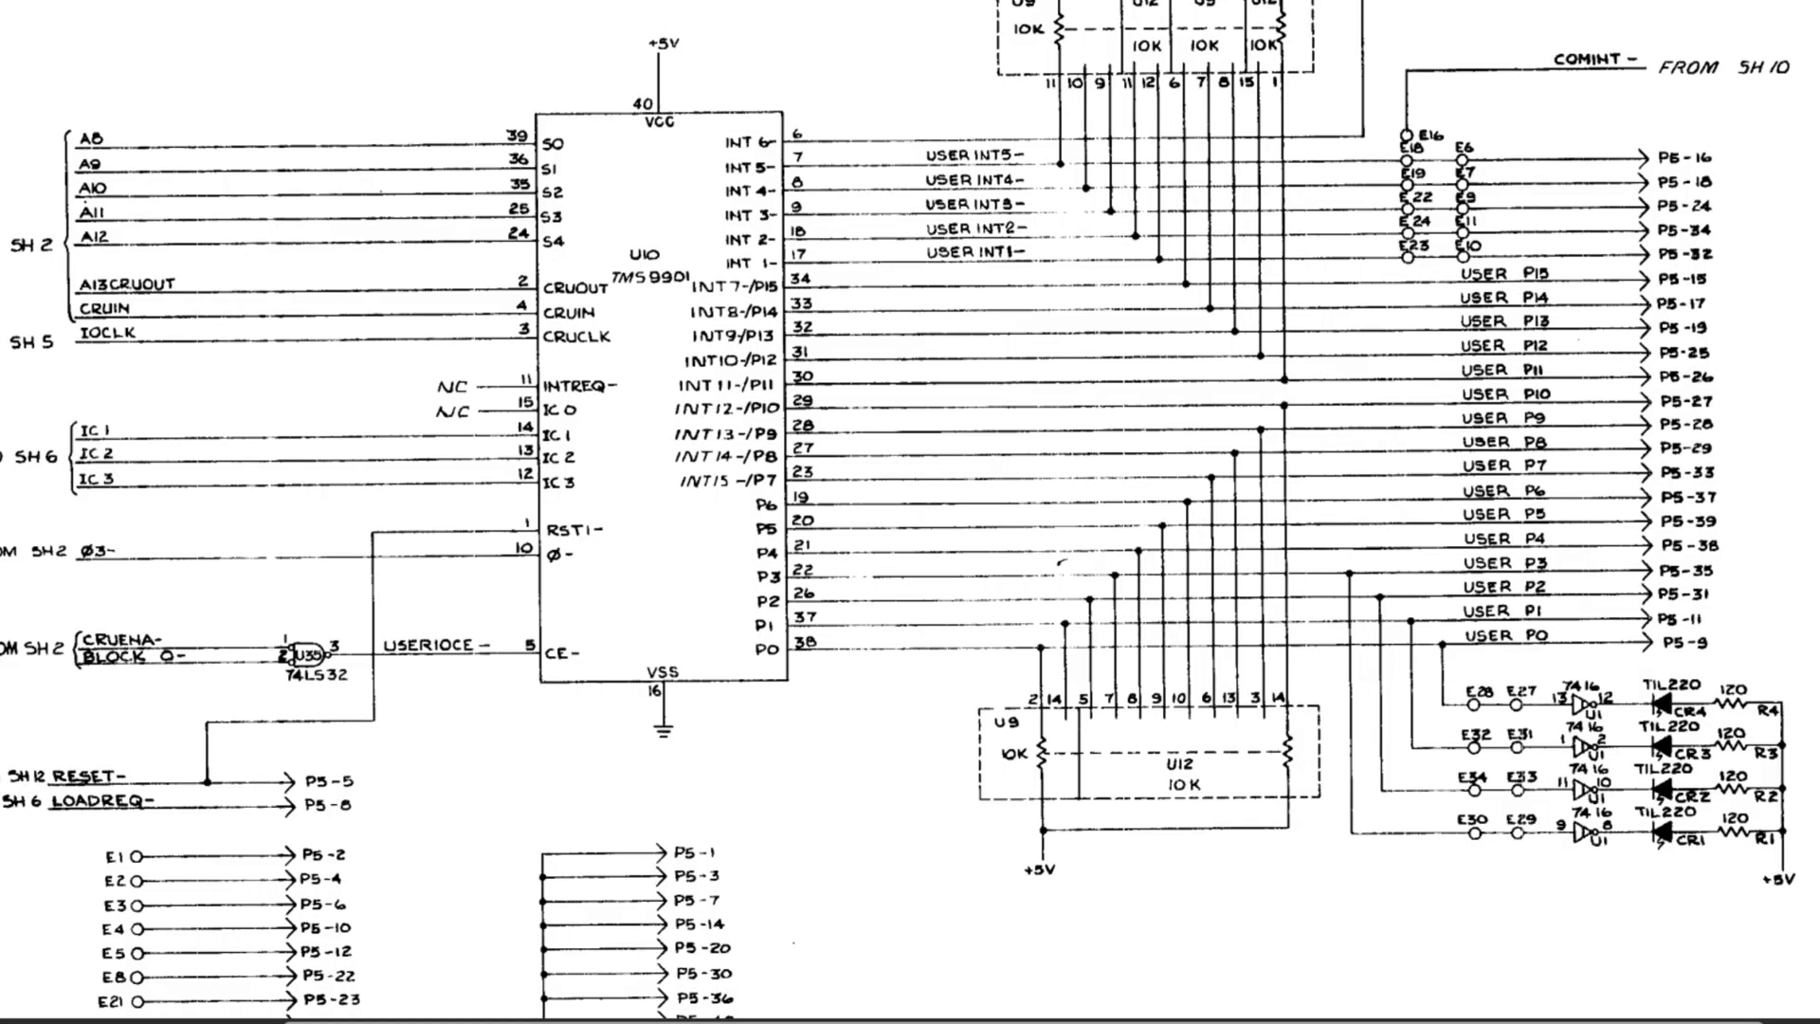
pyautogui.moveTo(732, 271)
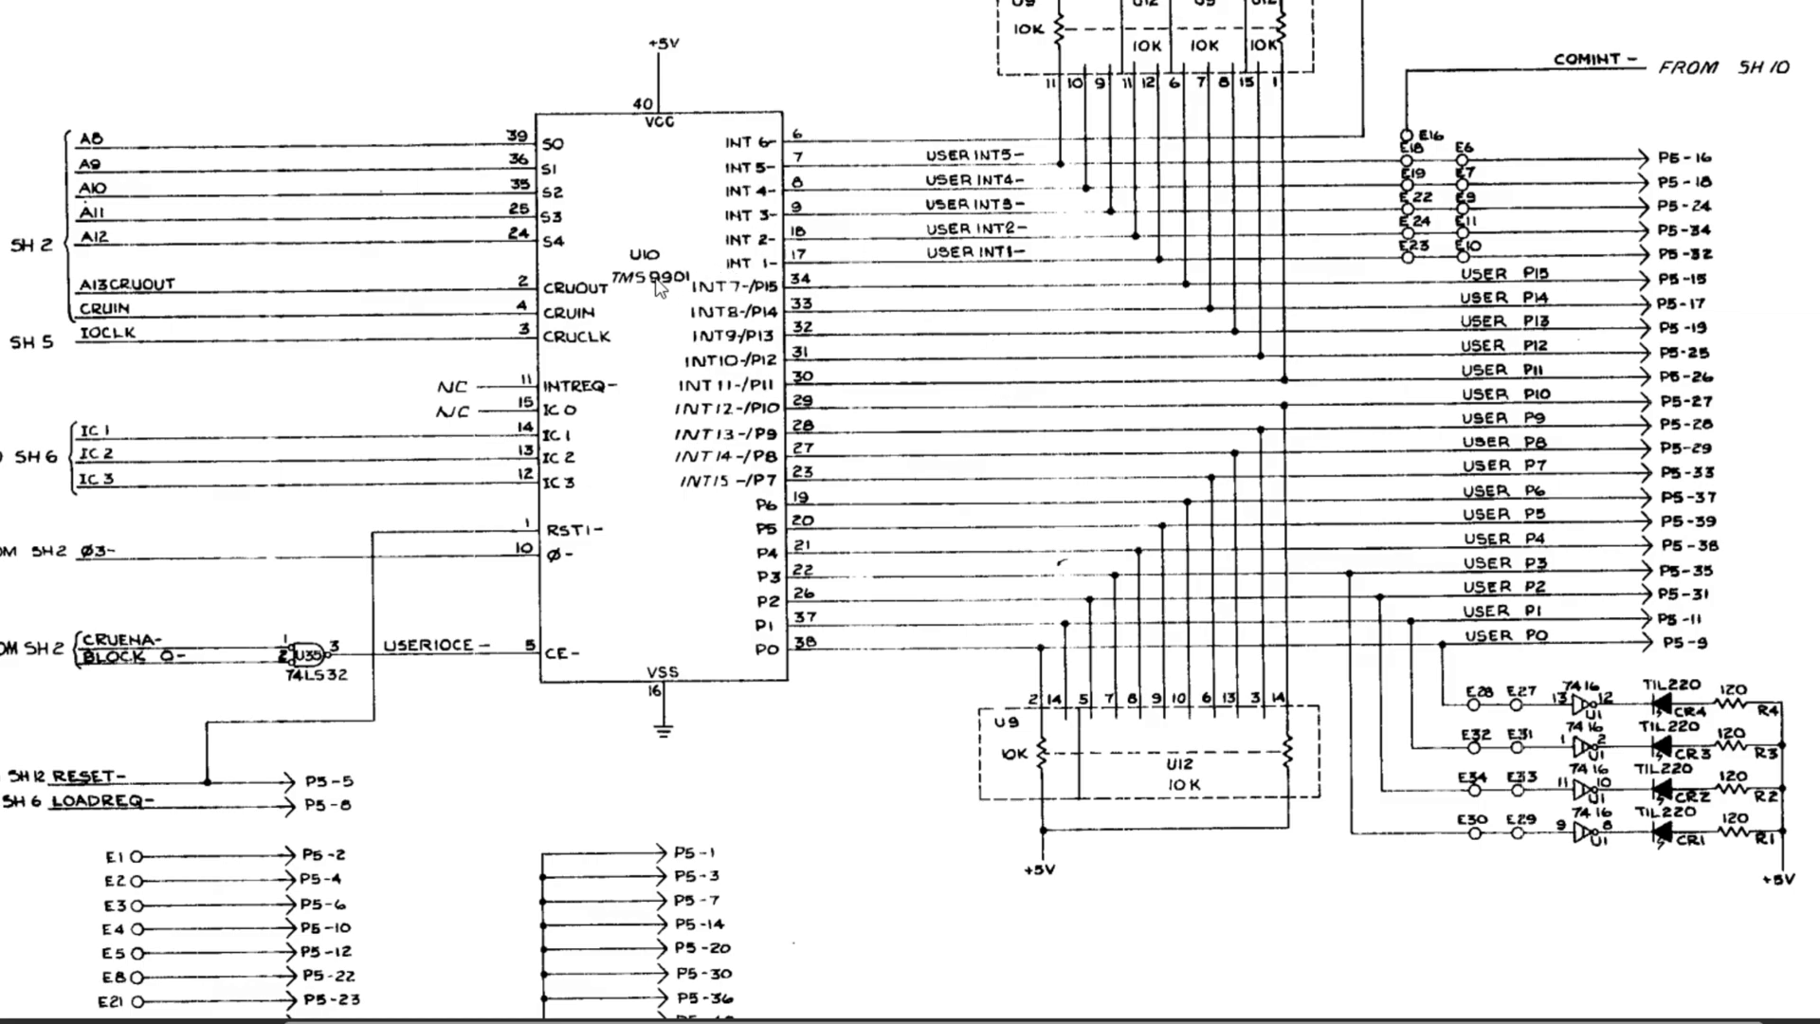
pyautogui.moveTo(1462, 771)
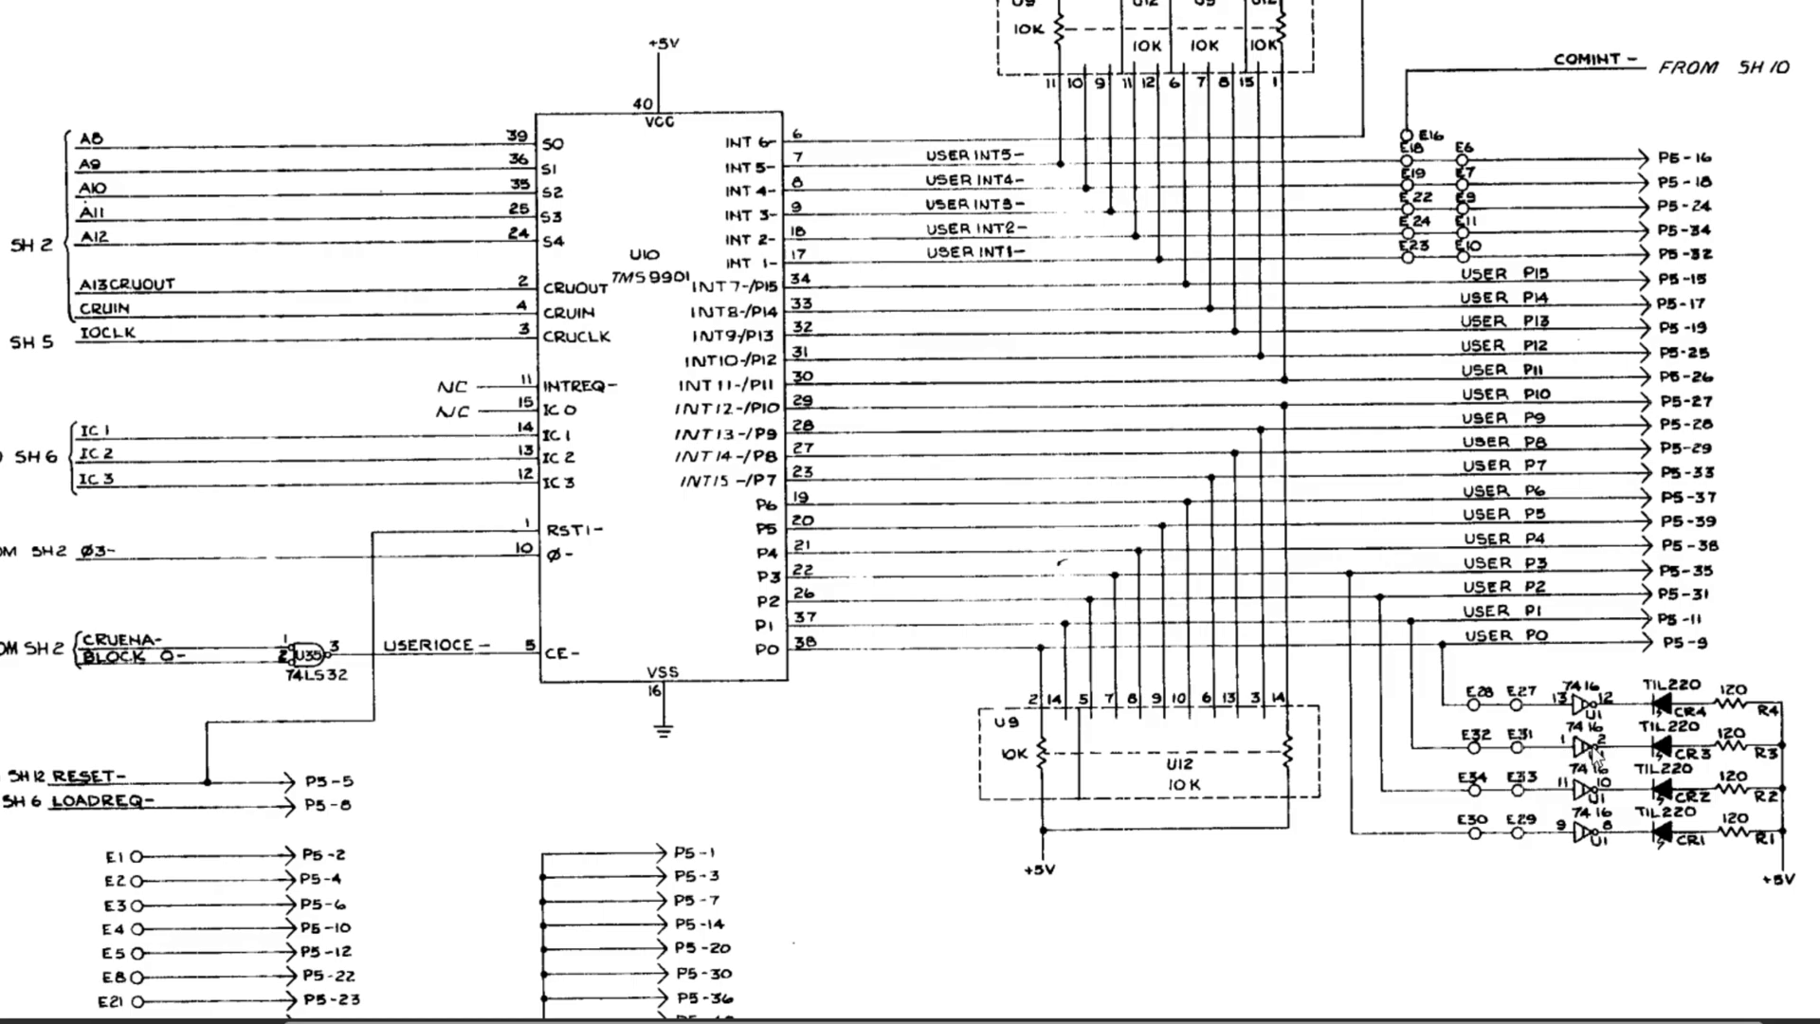
pyautogui.moveTo(1587, 753)
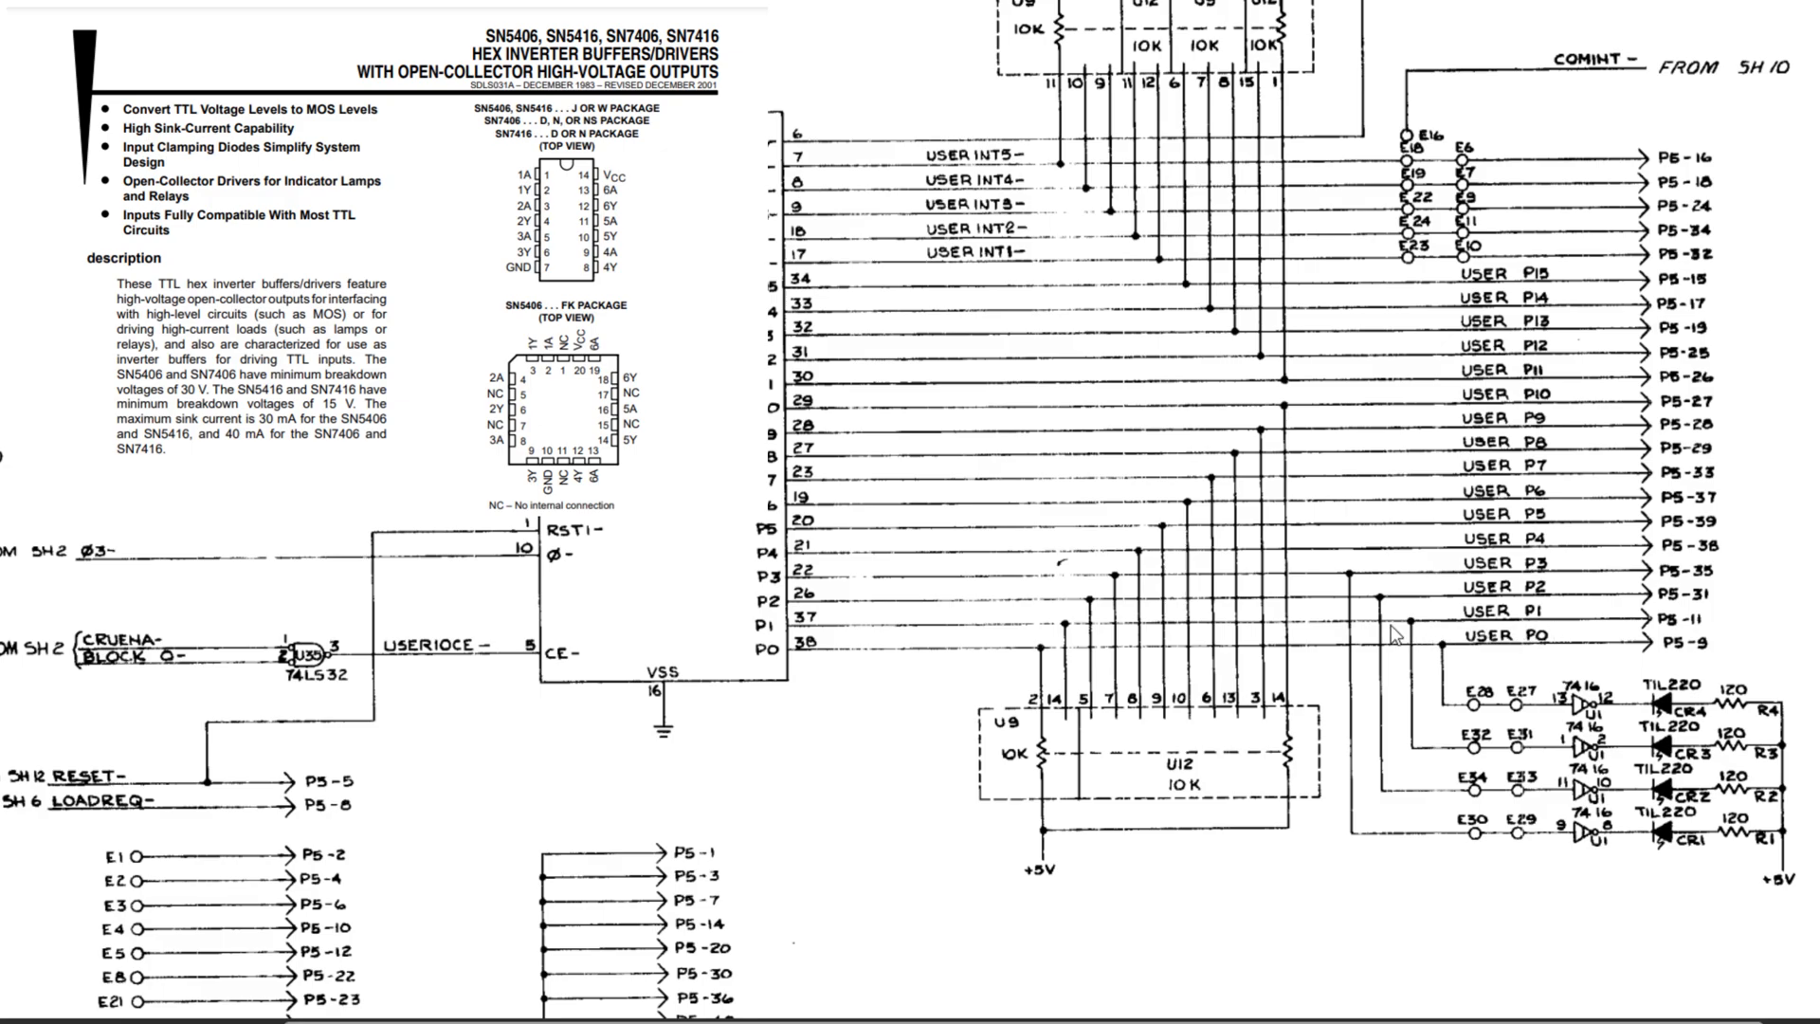
pyautogui.moveTo(1397, 633)
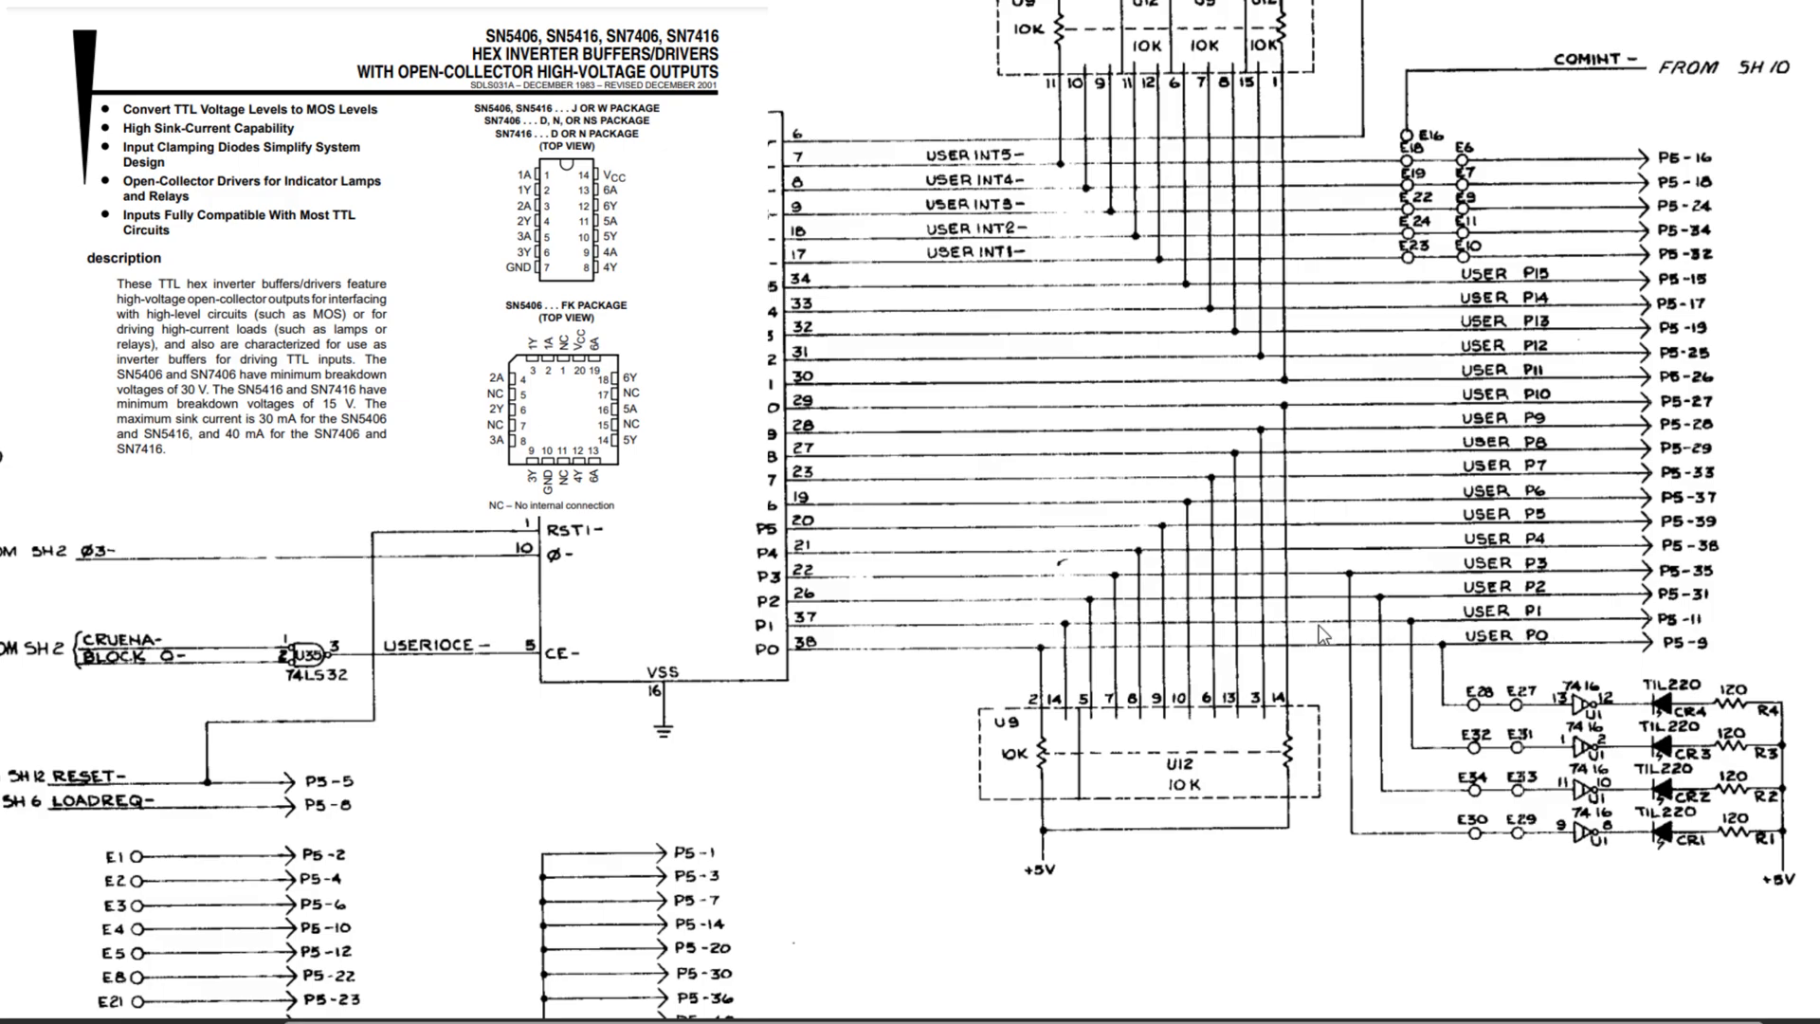
pyautogui.moveTo(1376, 636)
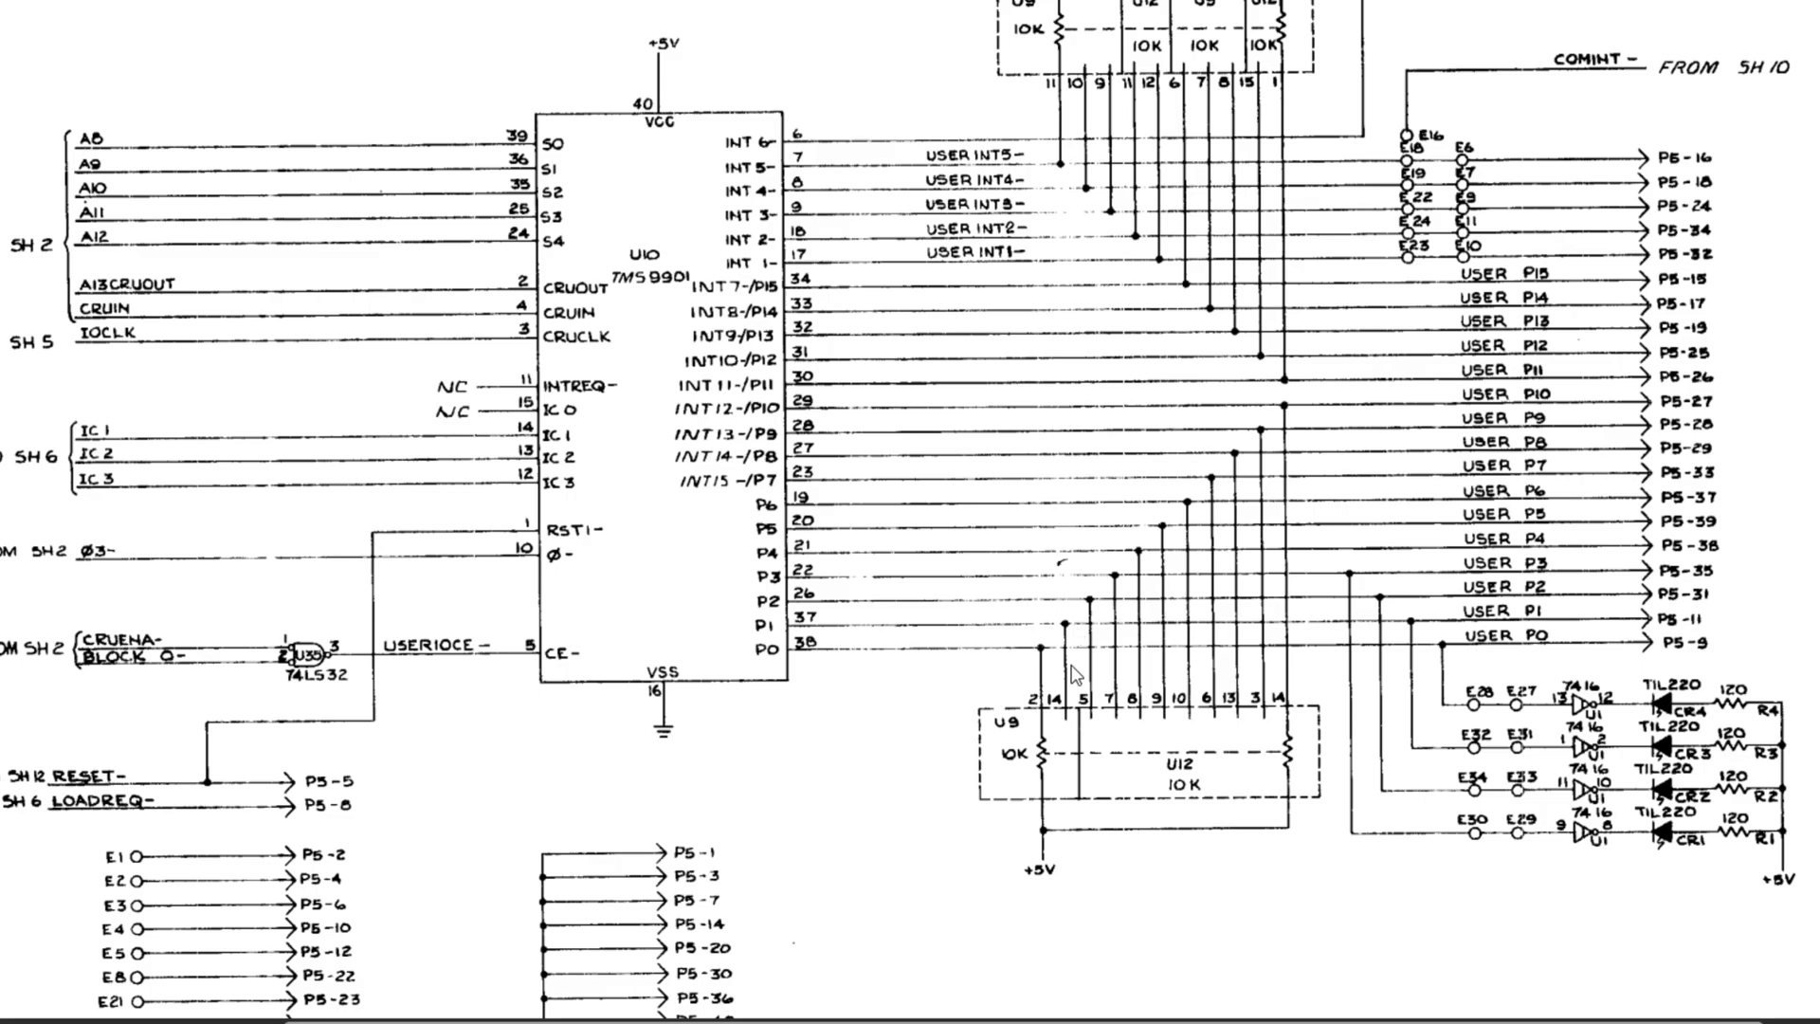
pyautogui.moveTo(1056, 766)
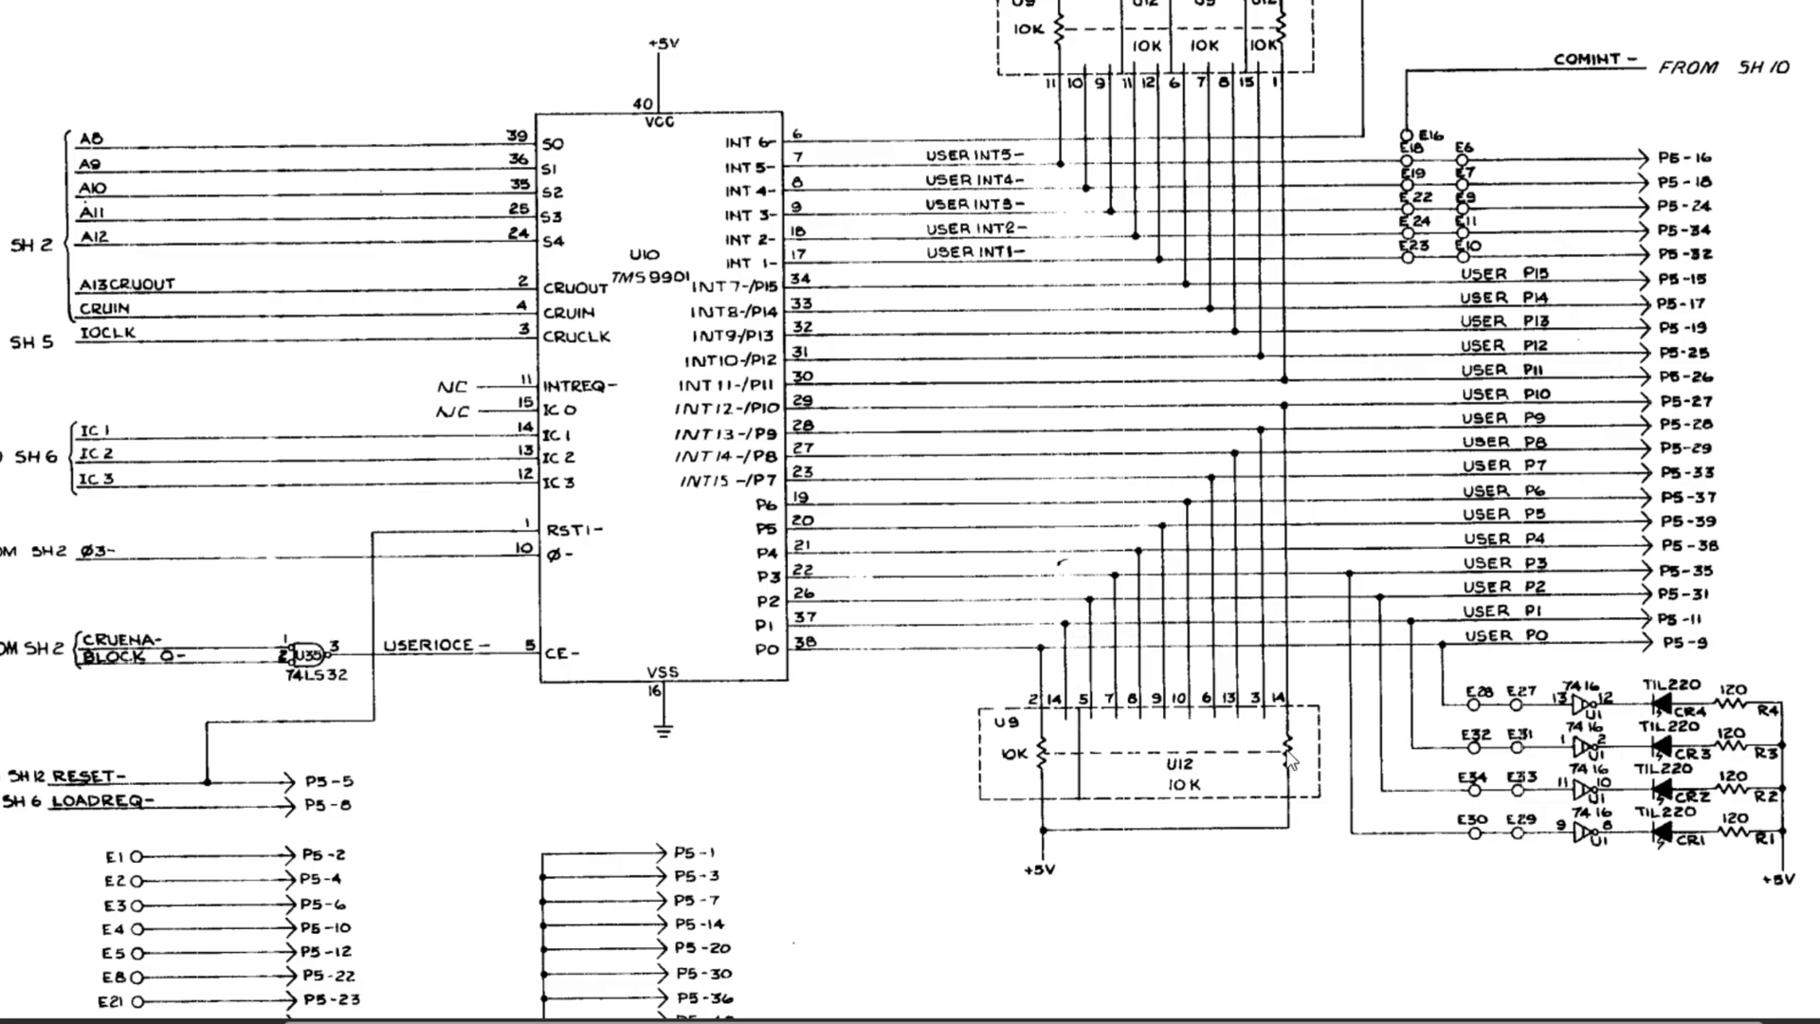
pyautogui.moveTo(1109, 769)
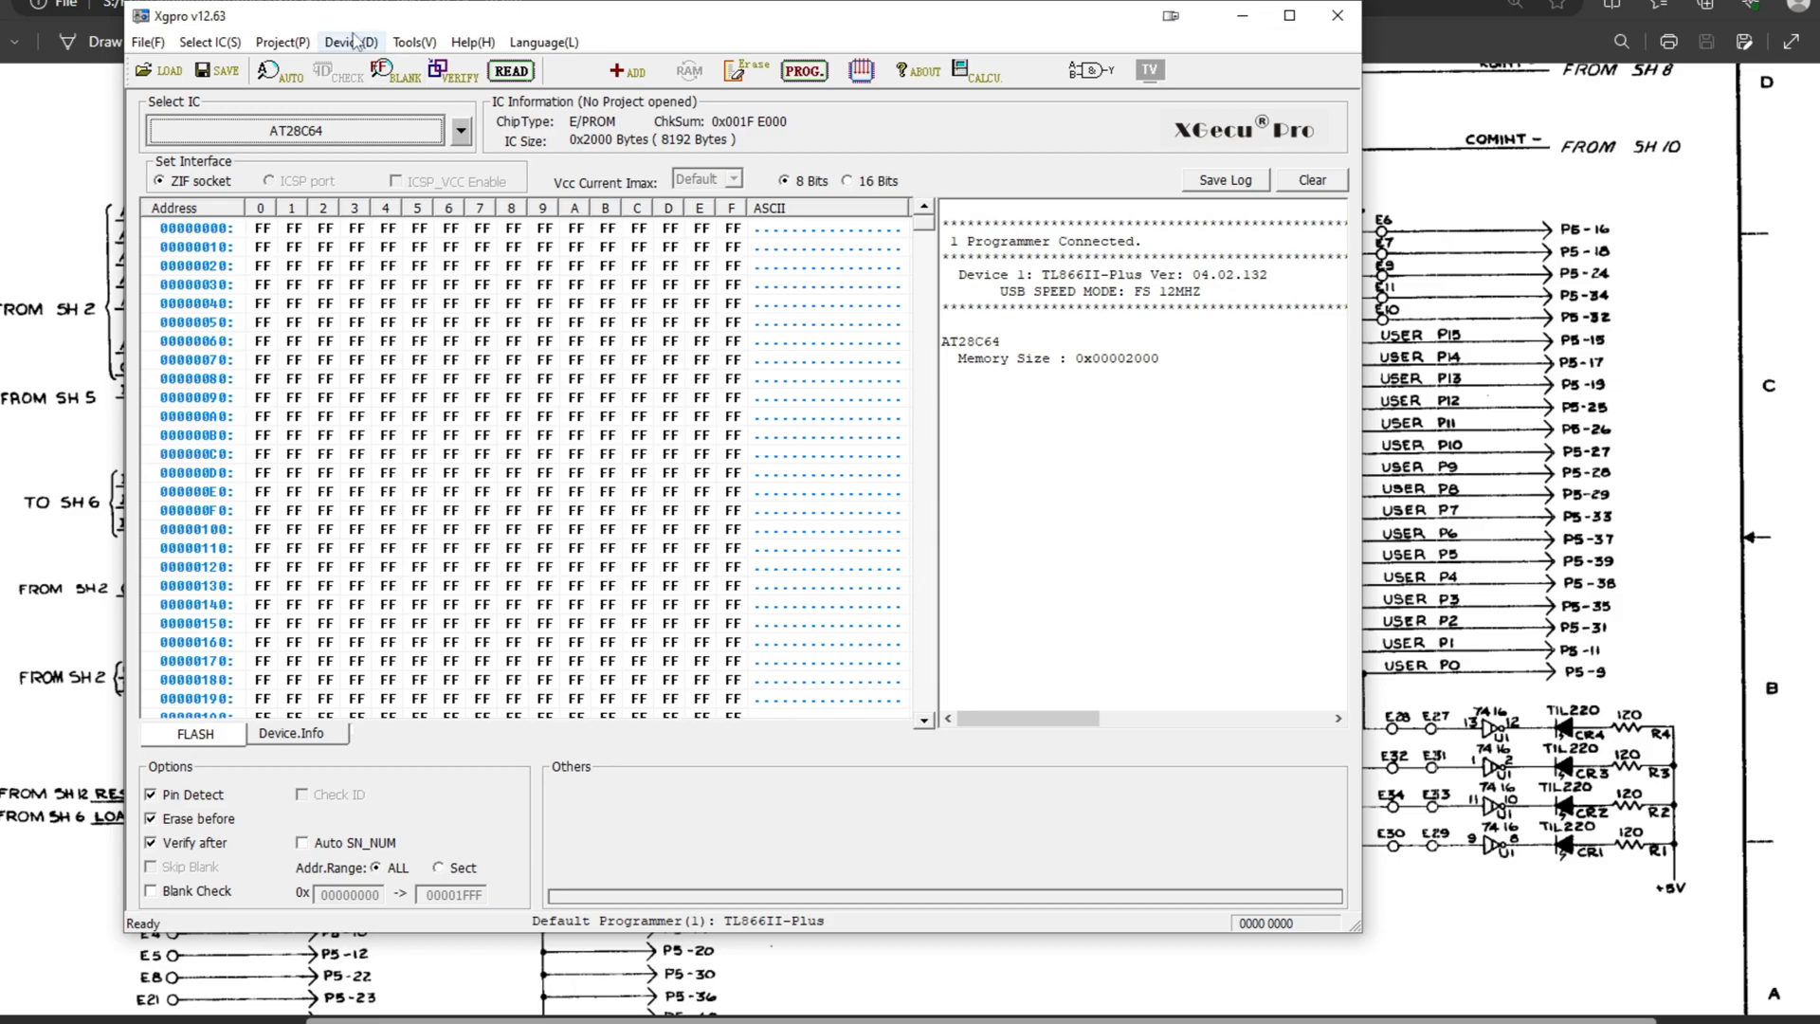
# - Run the Logic IC Test on the 7416 hex inverter, ending with all vectors normal
pyautogui.click(349, 42)
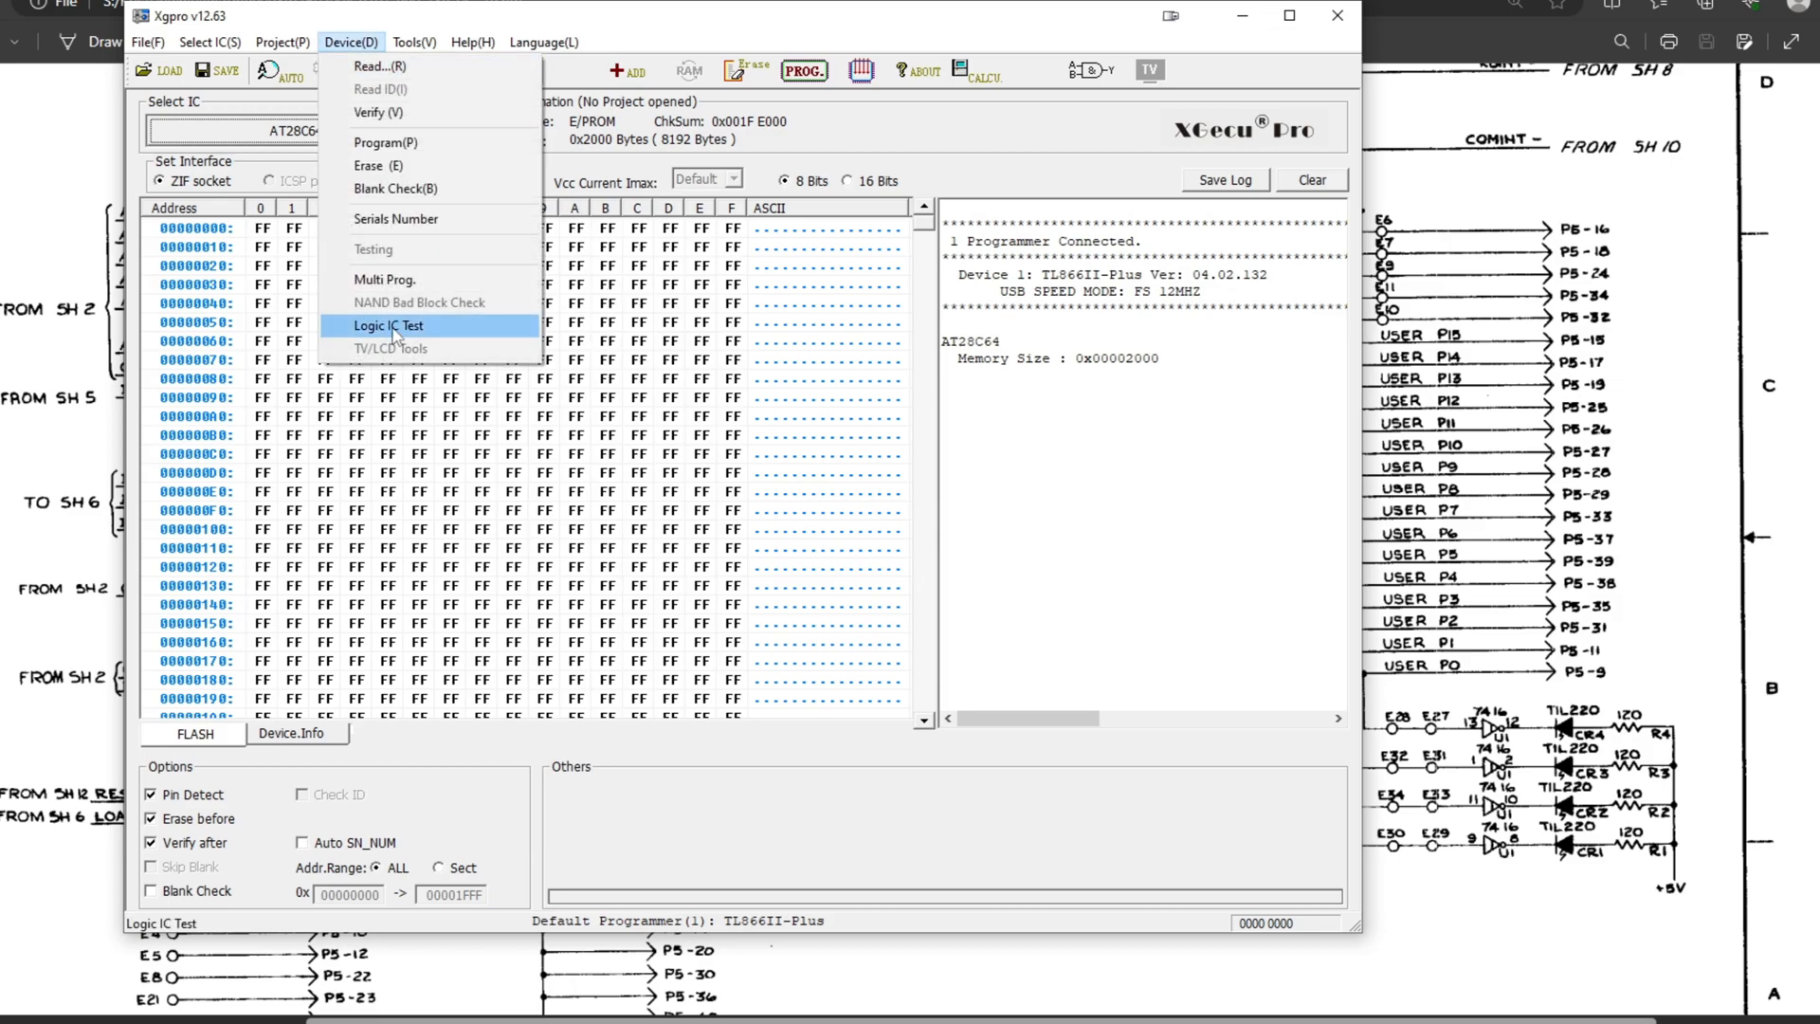
pyautogui.click(389, 324)
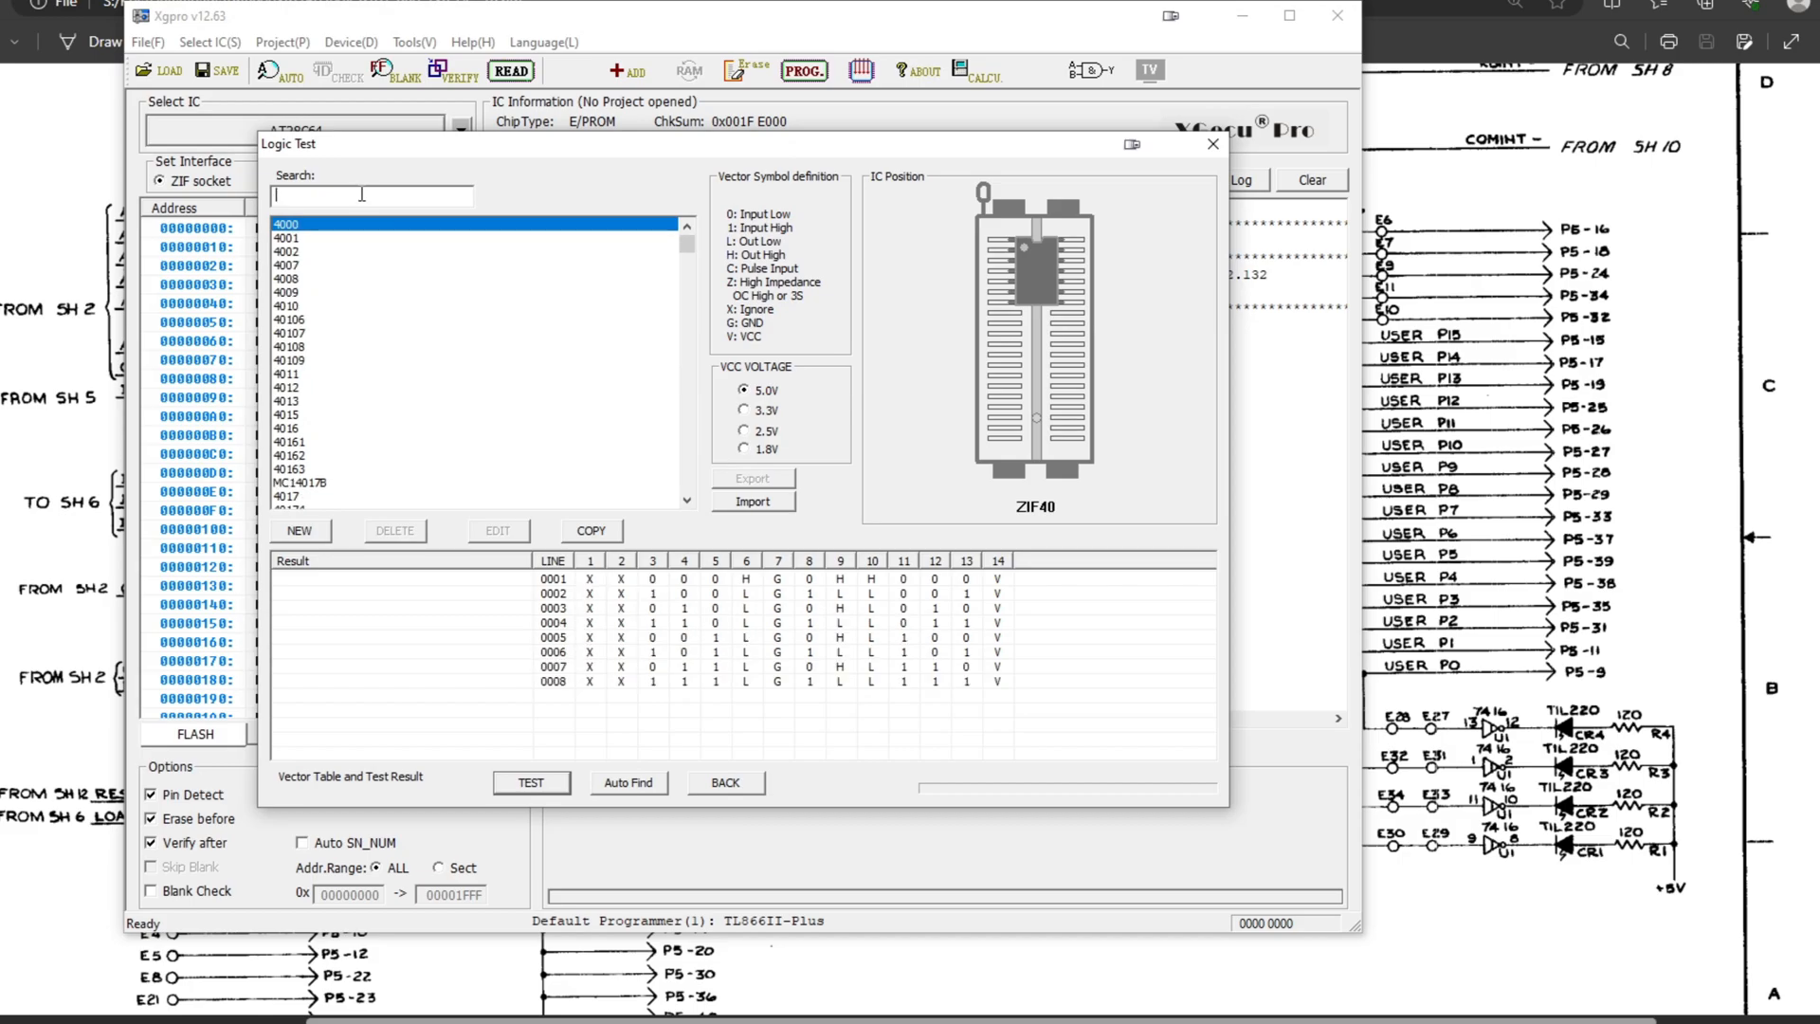
pyautogui.write('7416')
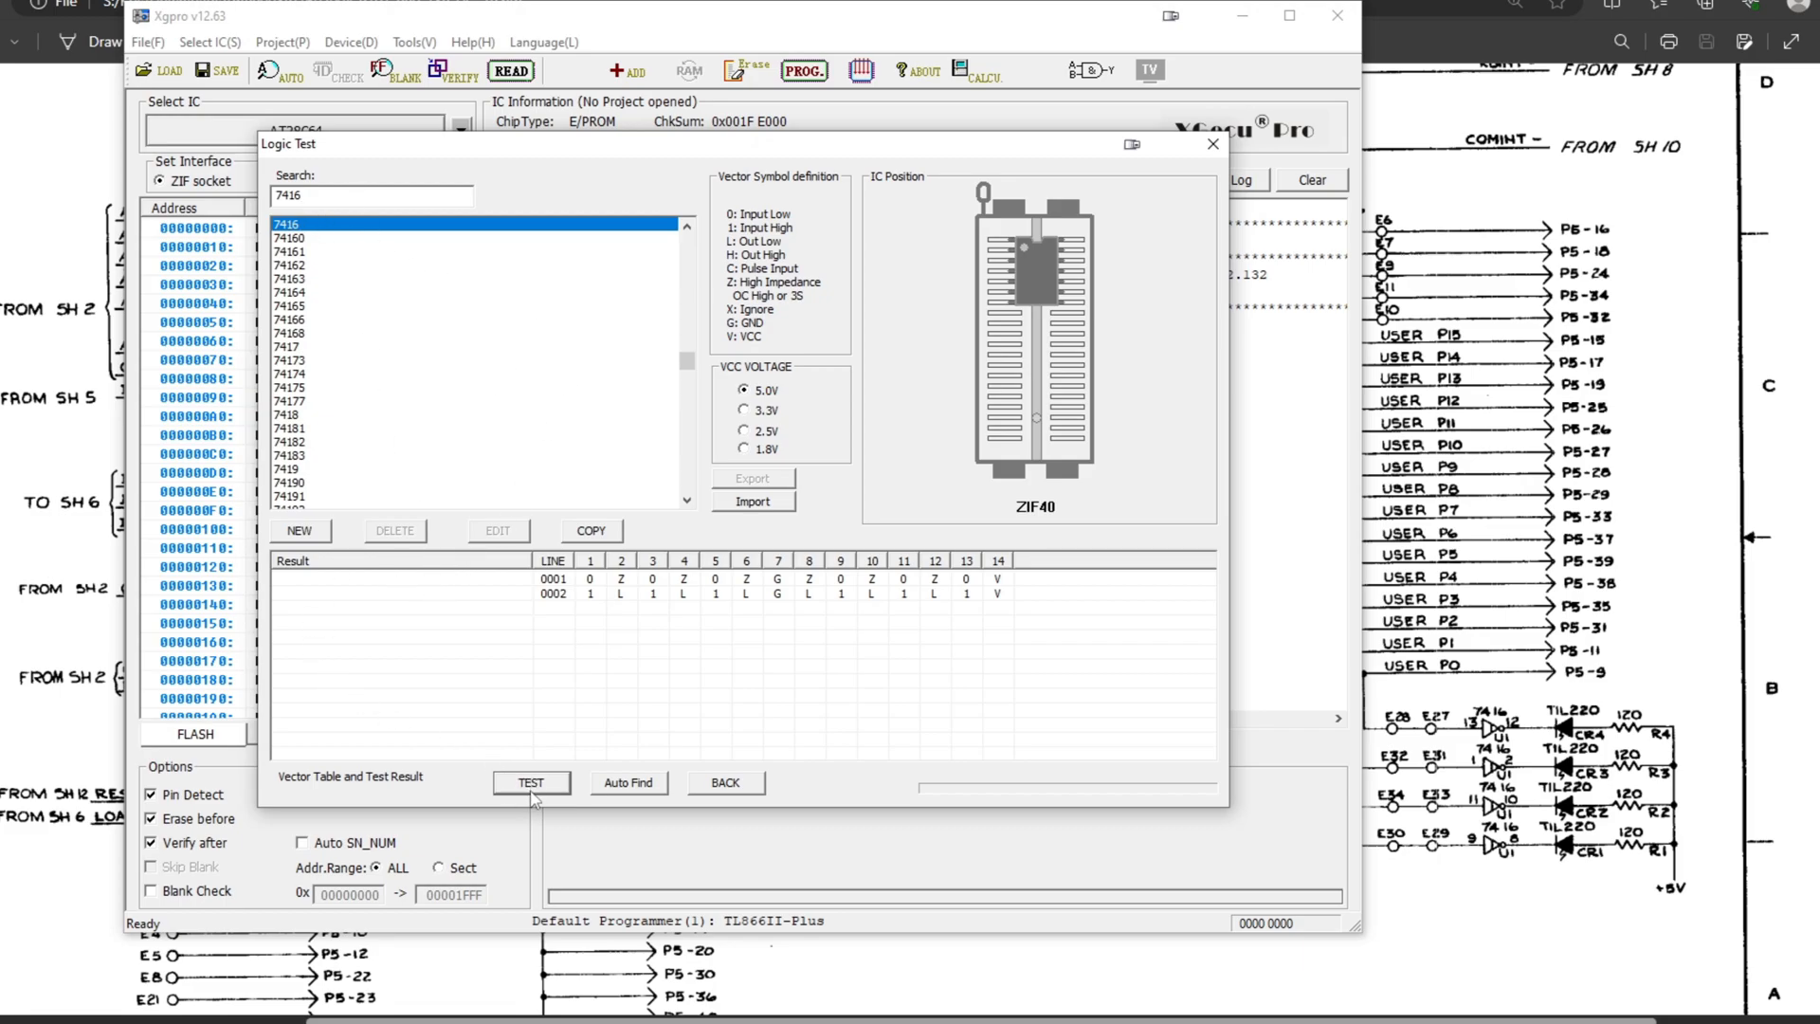
pyautogui.click(530, 781)
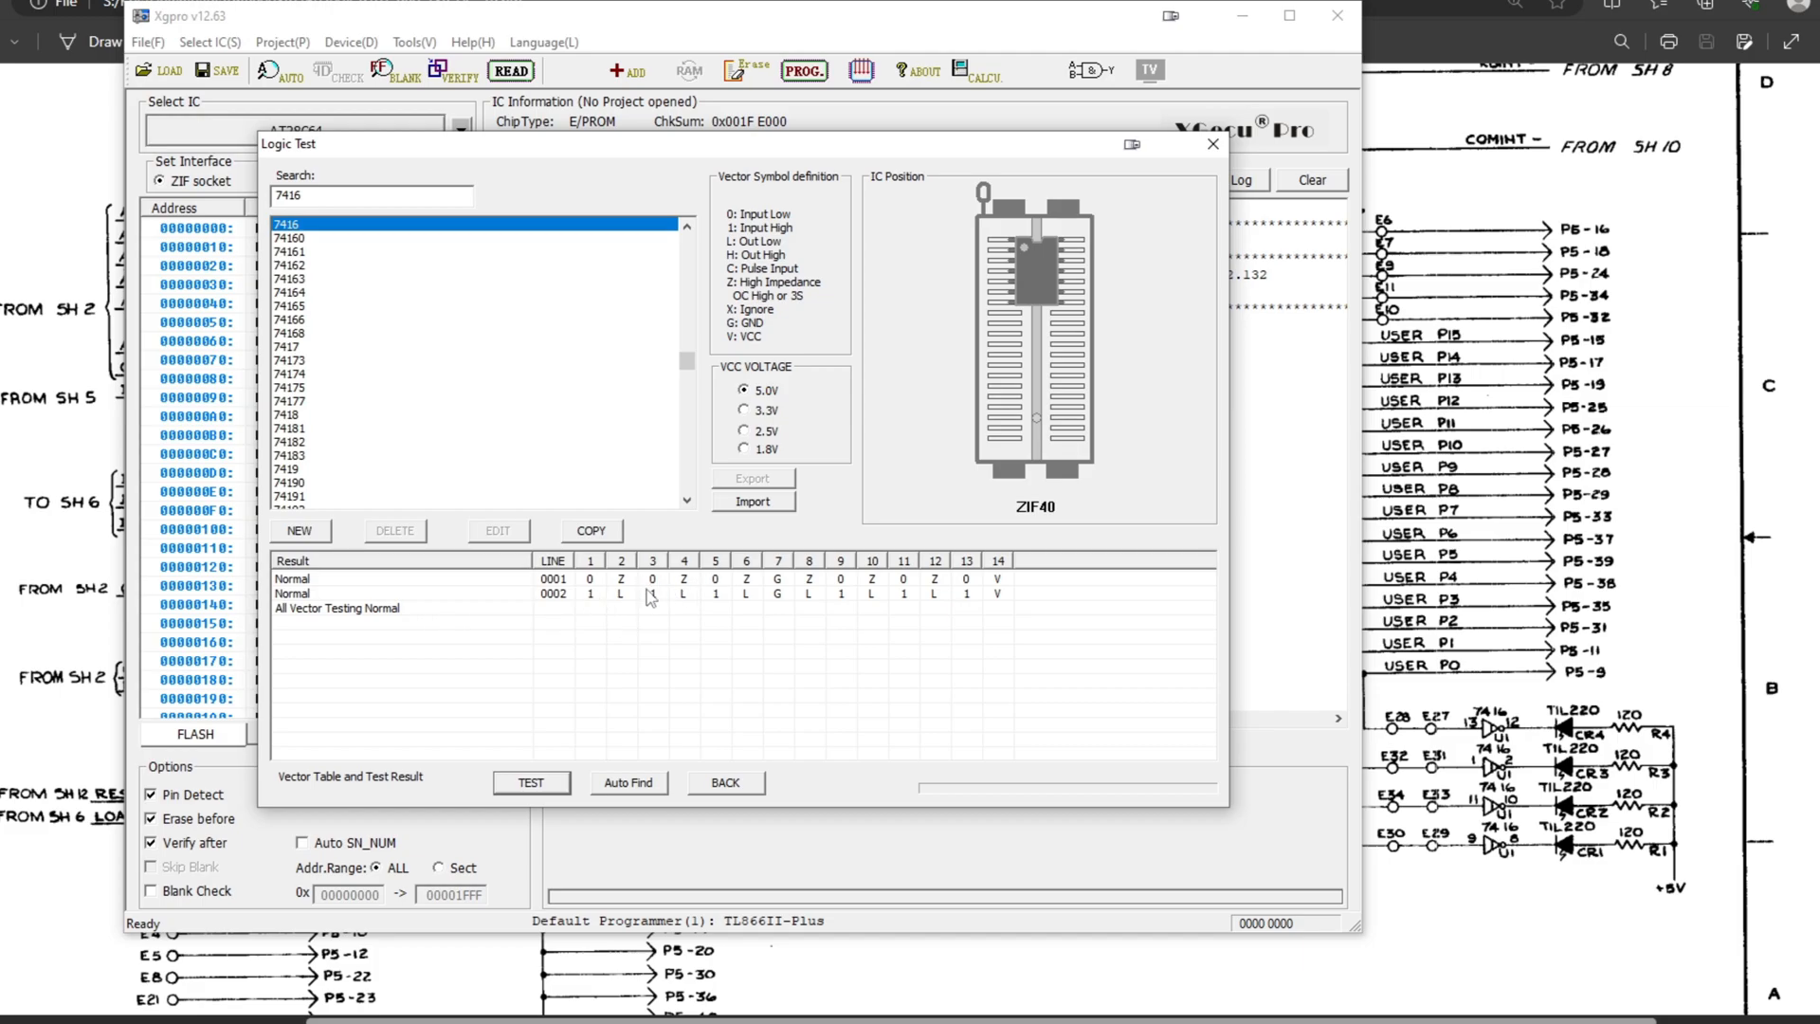
pyautogui.moveTo(421, 614)
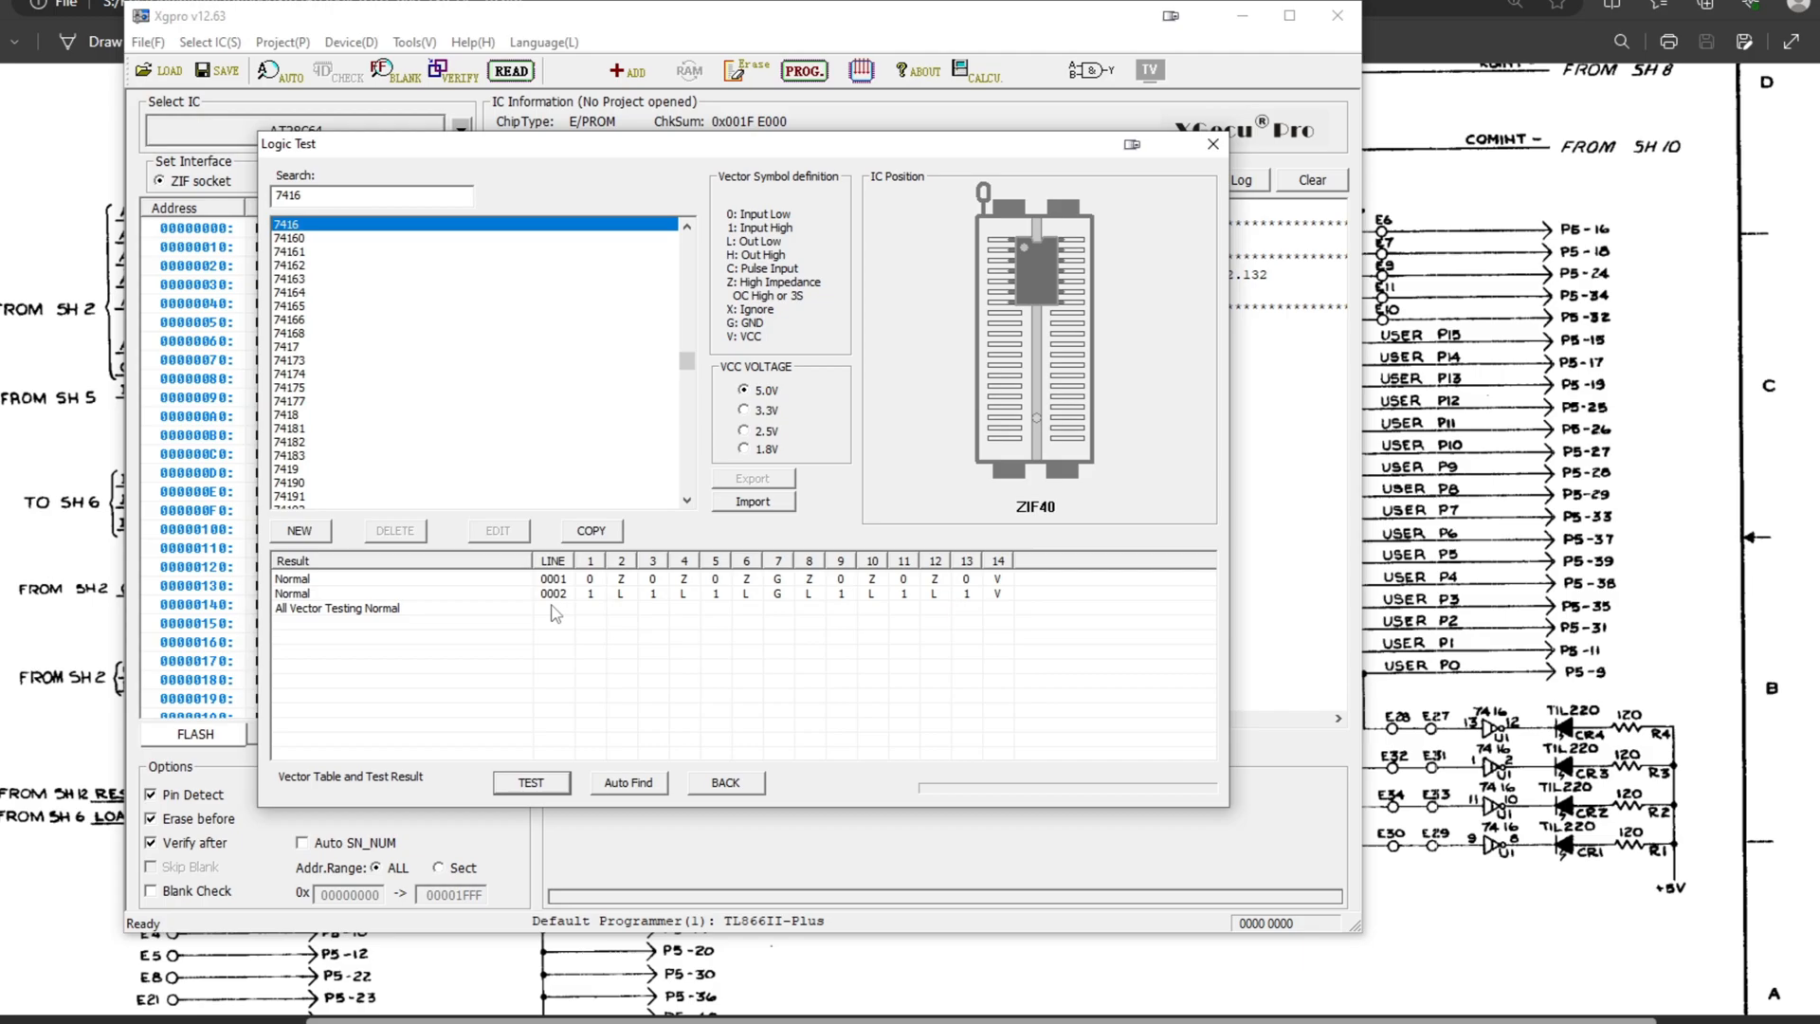
pyautogui.moveTo(887, 616)
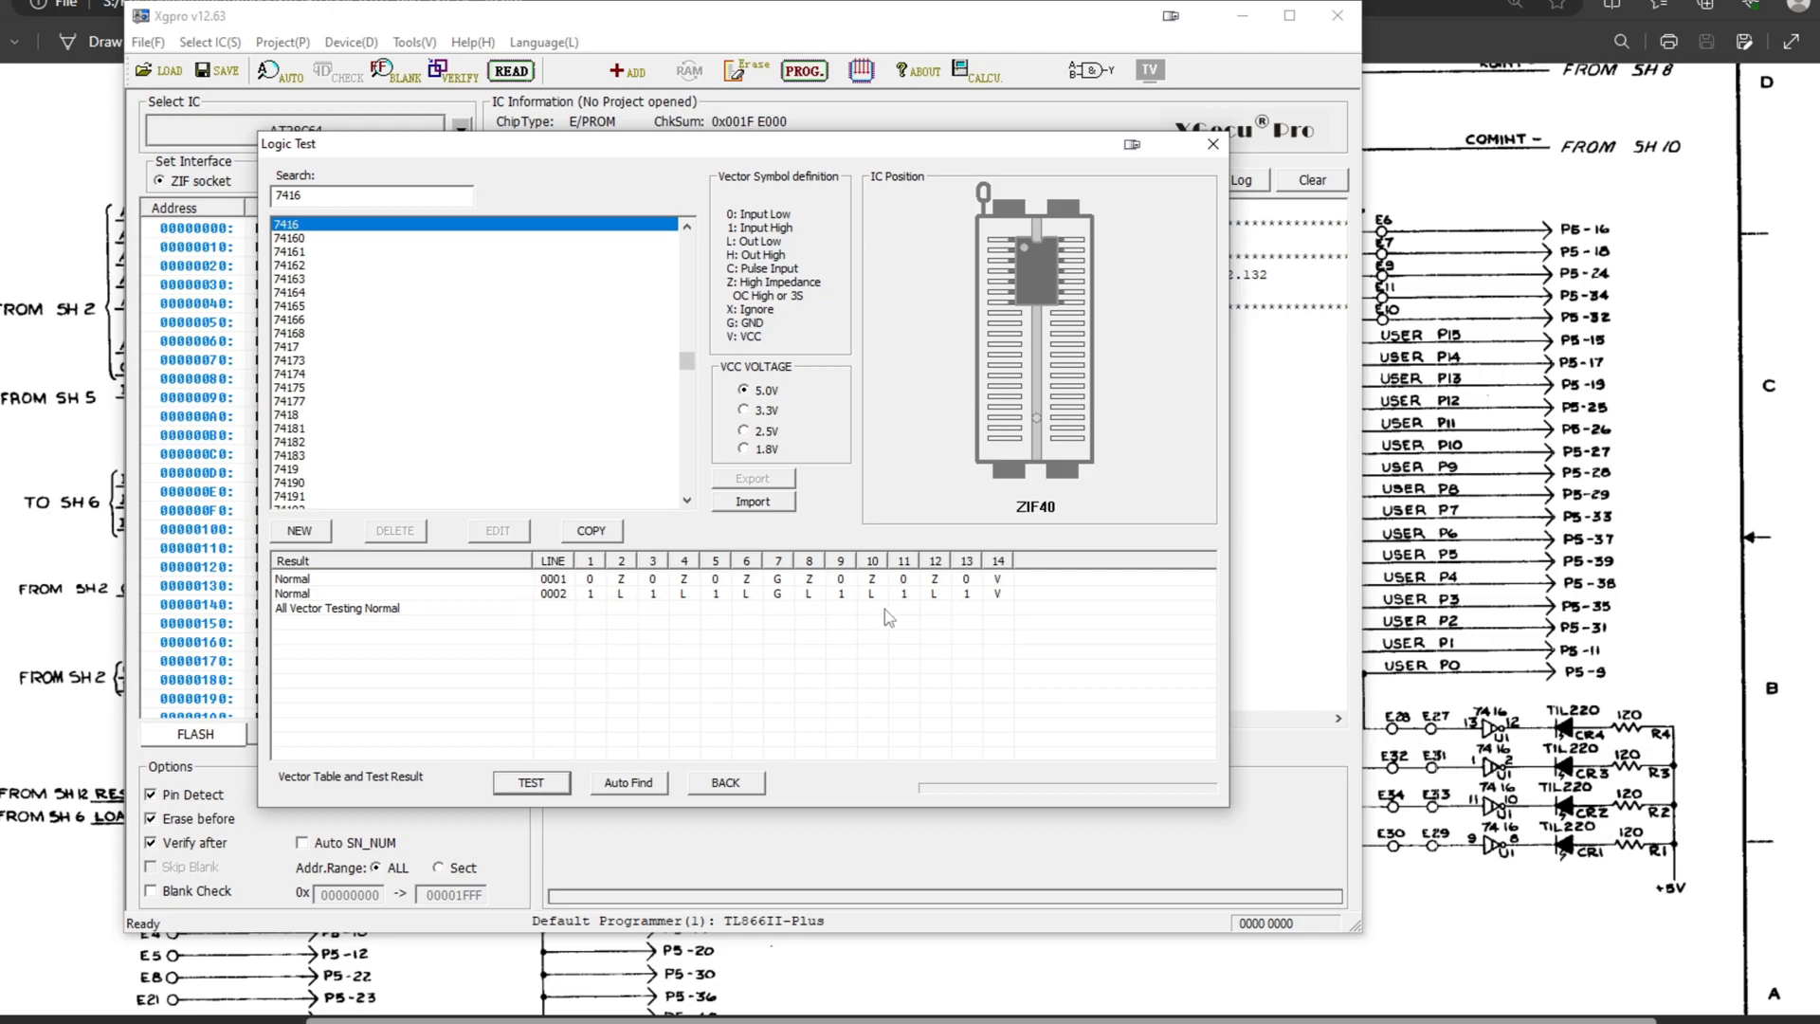
pyautogui.moveTo(613, 614)
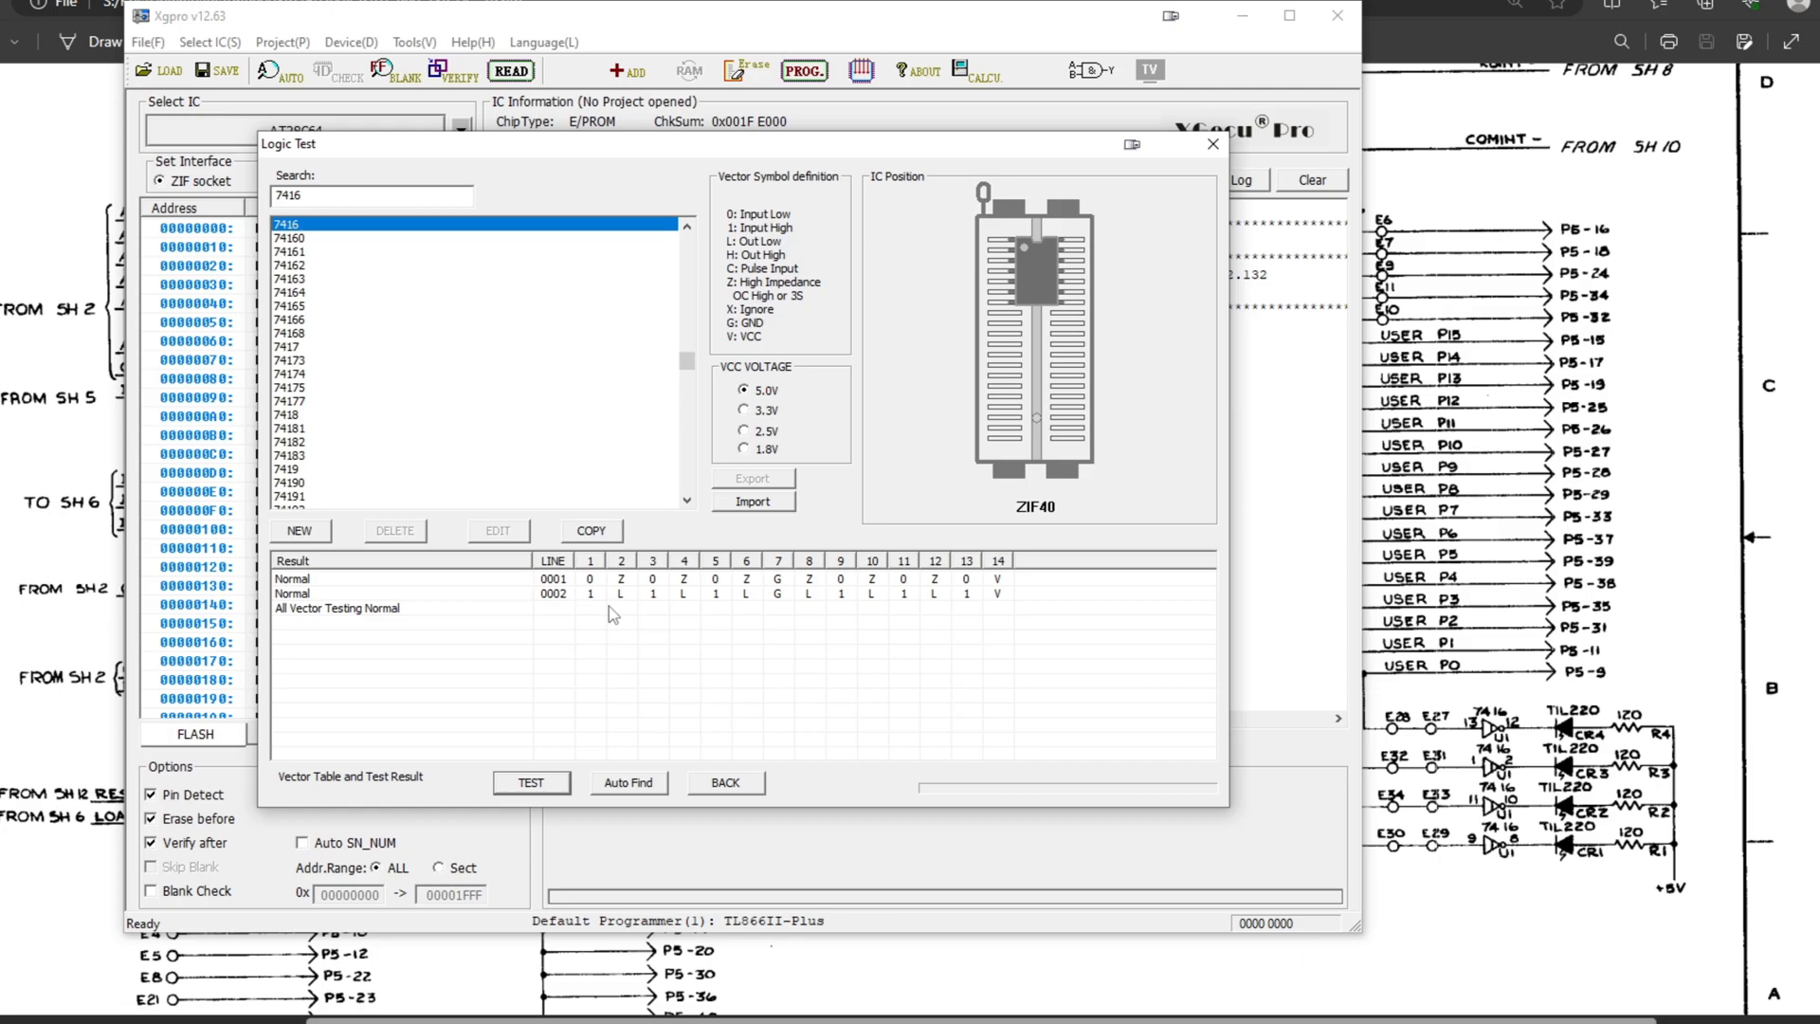
pyautogui.moveTo(384, 620)
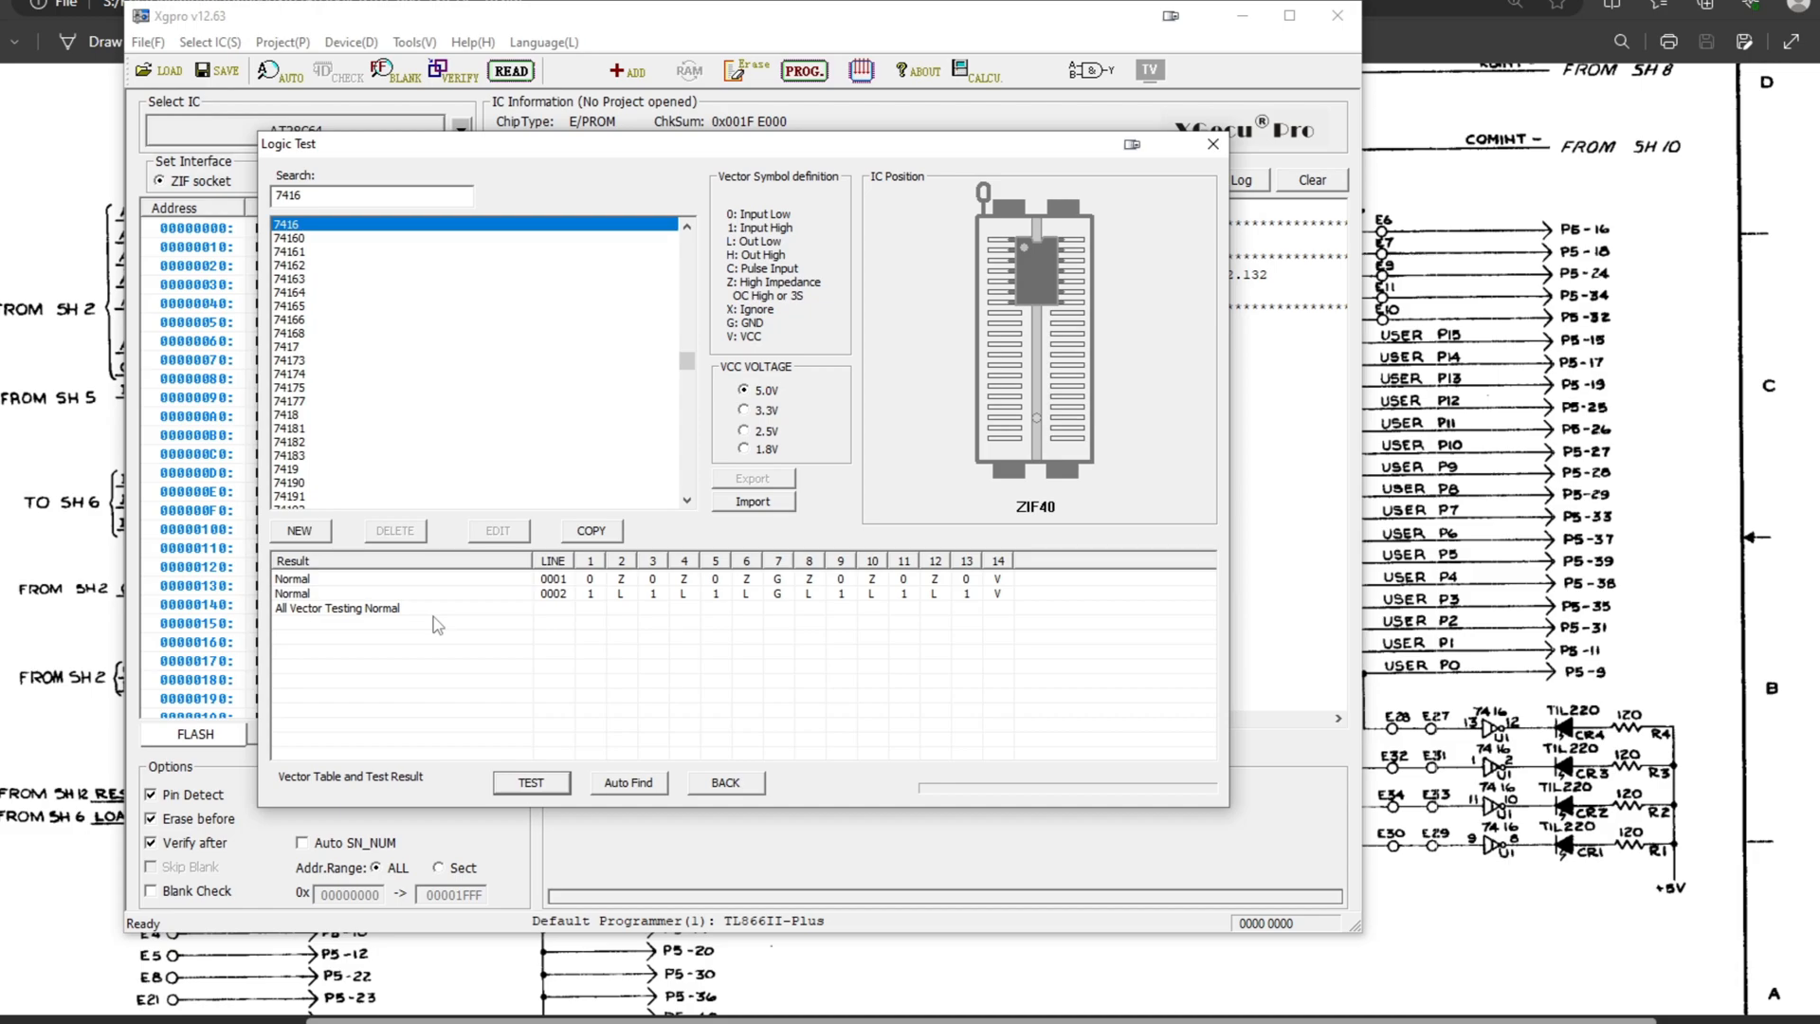
pyautogui.moveTo(755, 724)
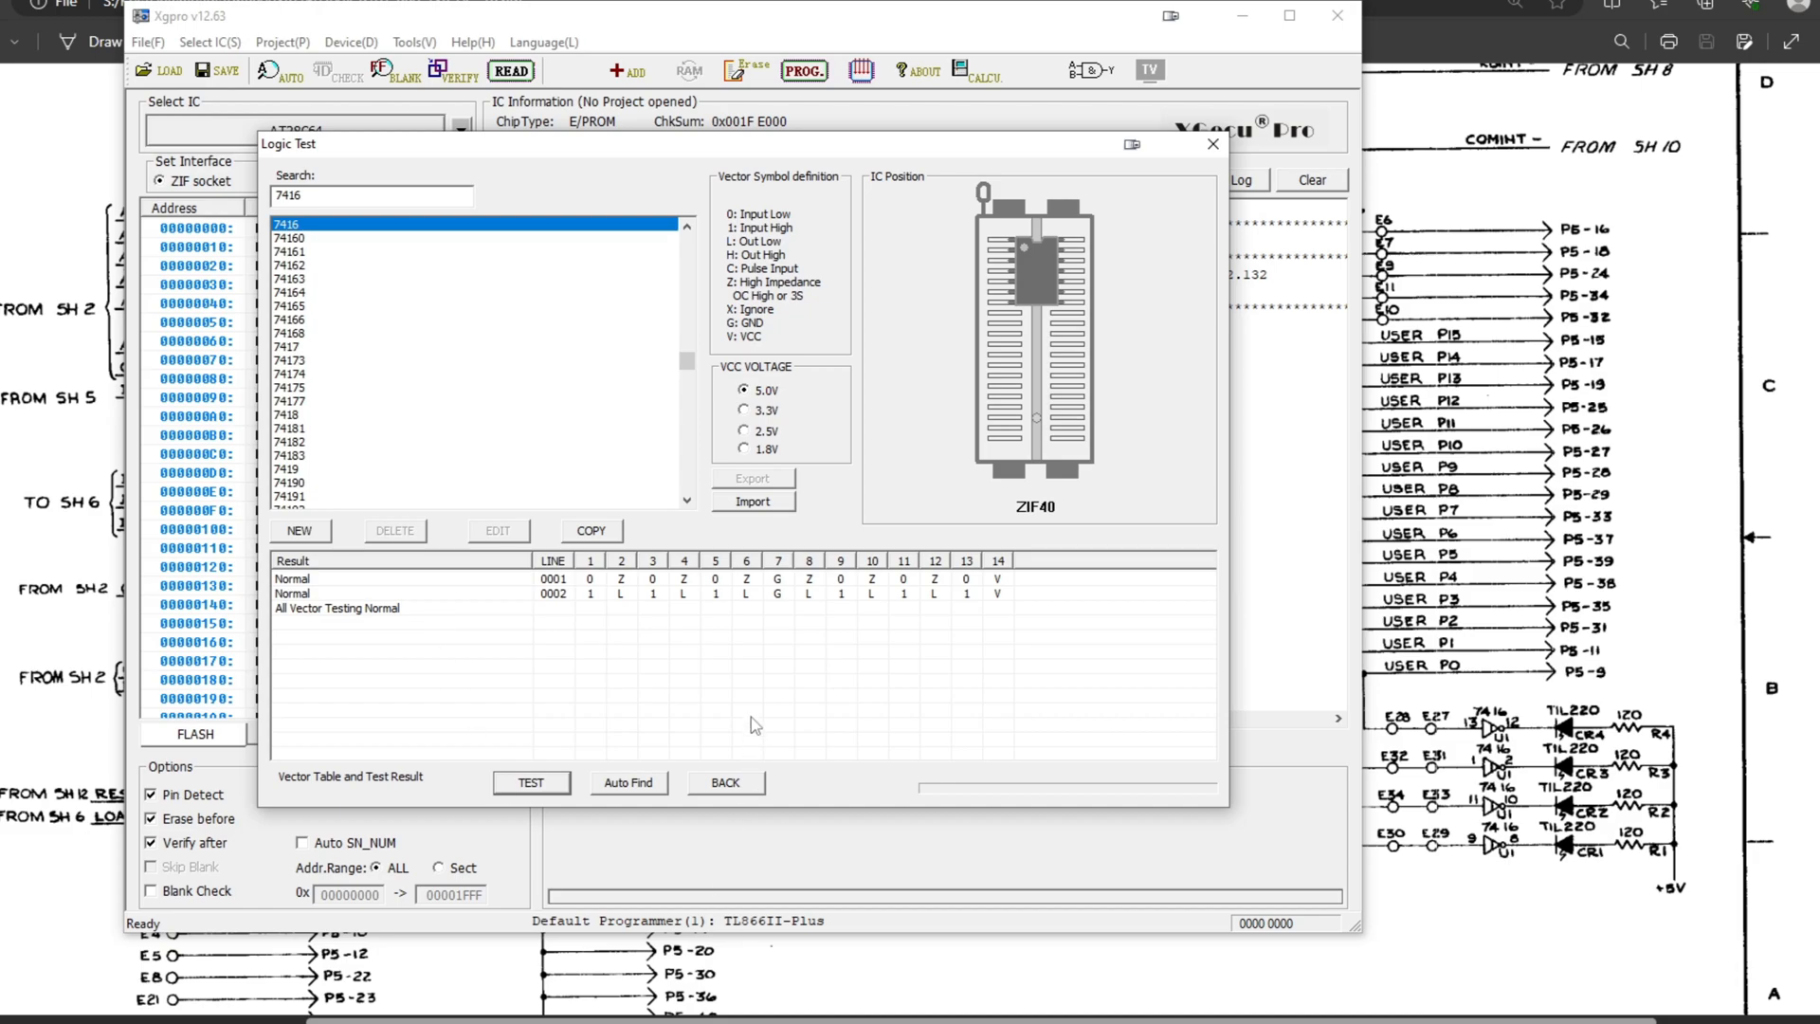